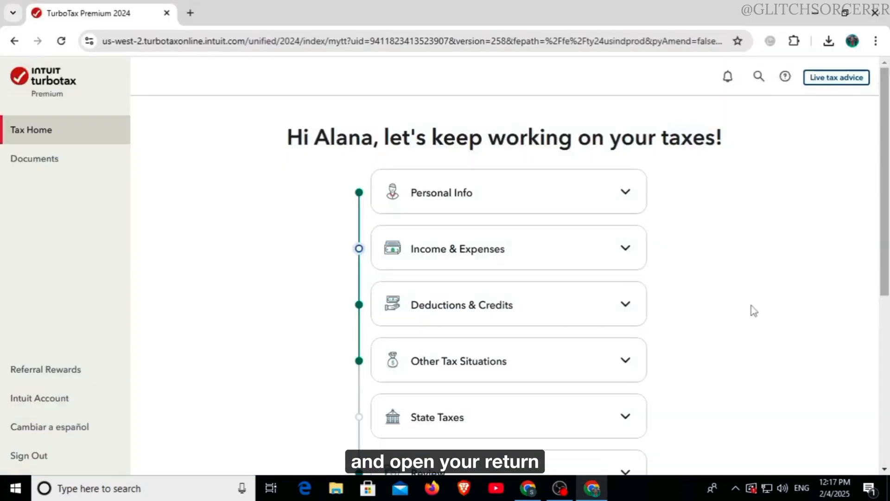
Expand the Income & Expenses section on Tax Home to reveal its income topics.
left_click(509, 248)
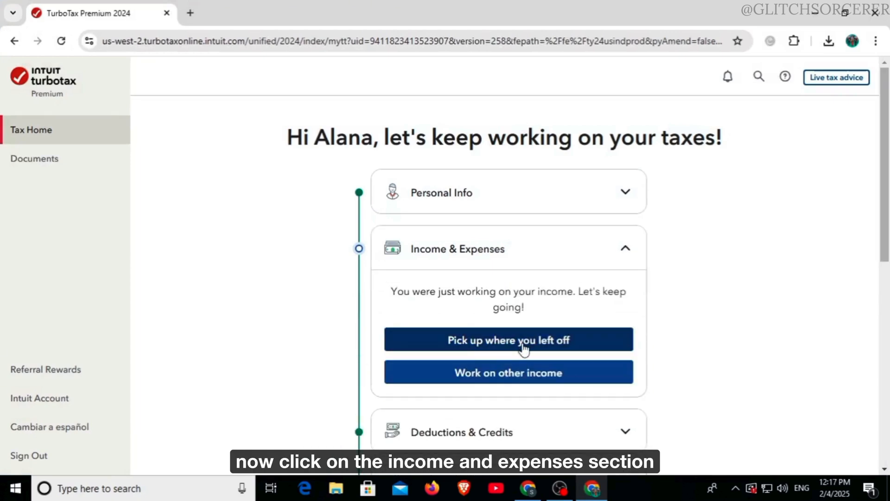
Resume income entry, add Investments and Savings forms, and select Charles Schwab & Co., Inc.
left_click(508, 339)
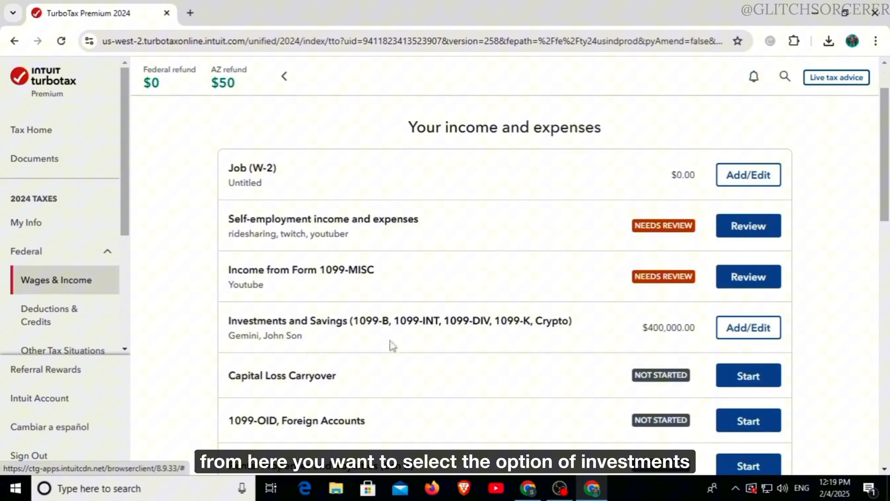
double_click(399, 320)
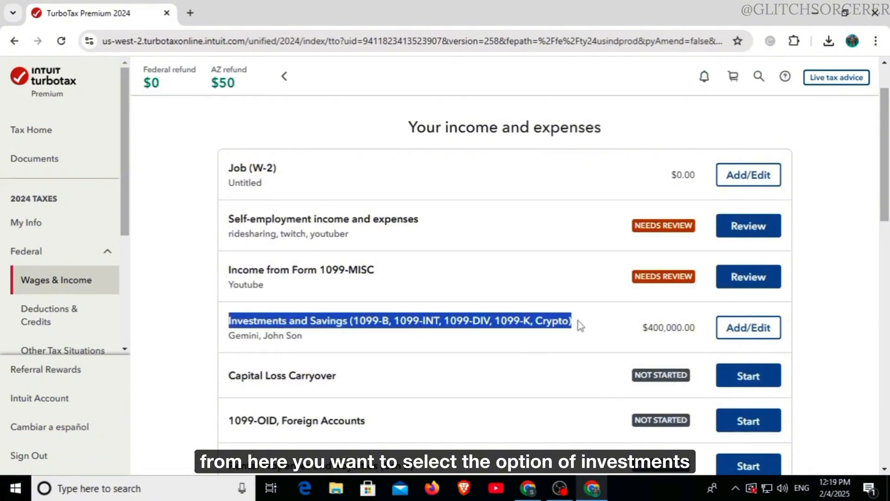
left_click(749, 328)
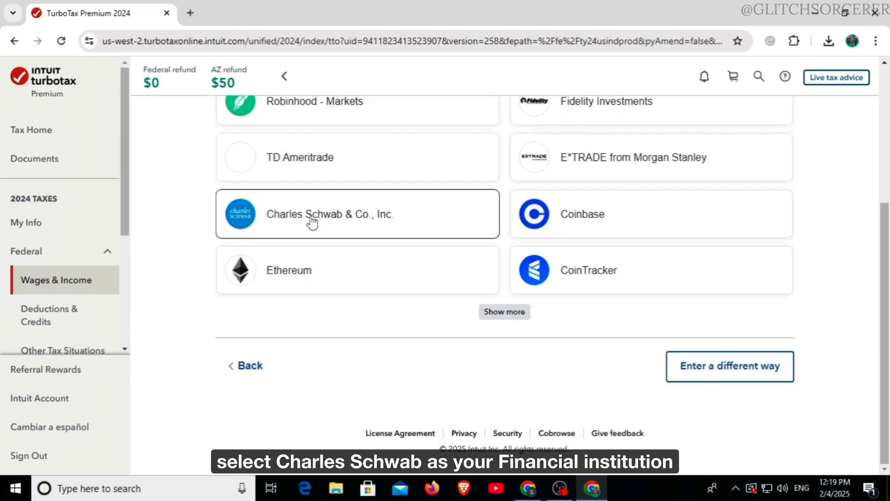
left_click(329, 214)
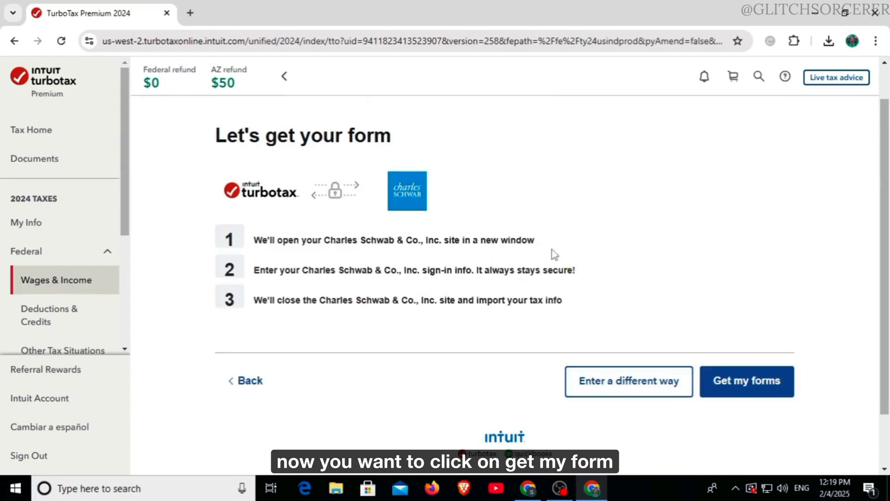
left_click(747, 381)
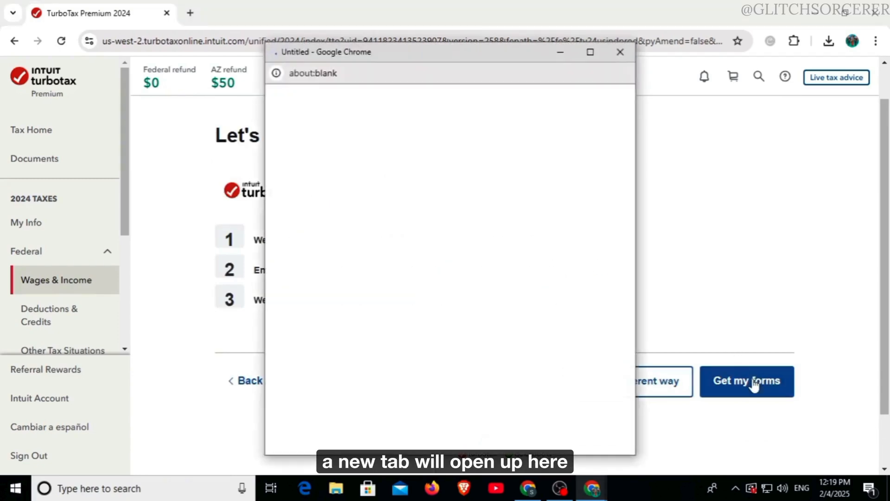
type("alana")
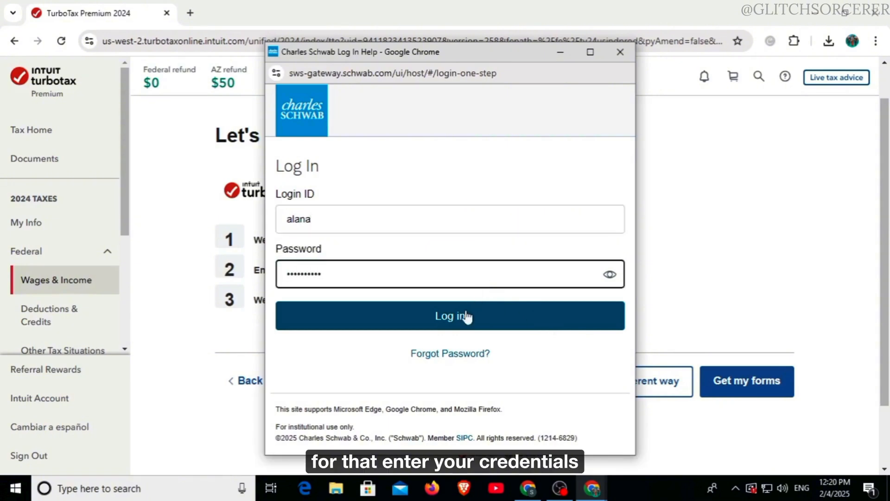
left_click(450, 316)
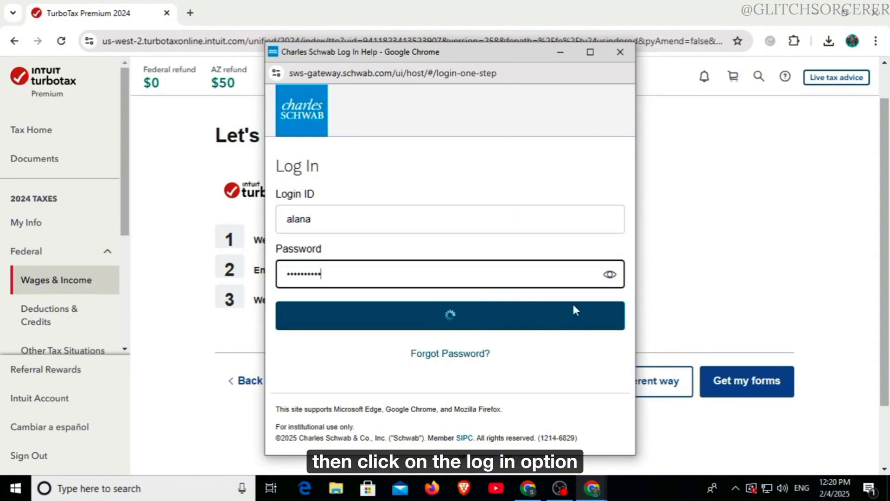
left_click(450, 316)
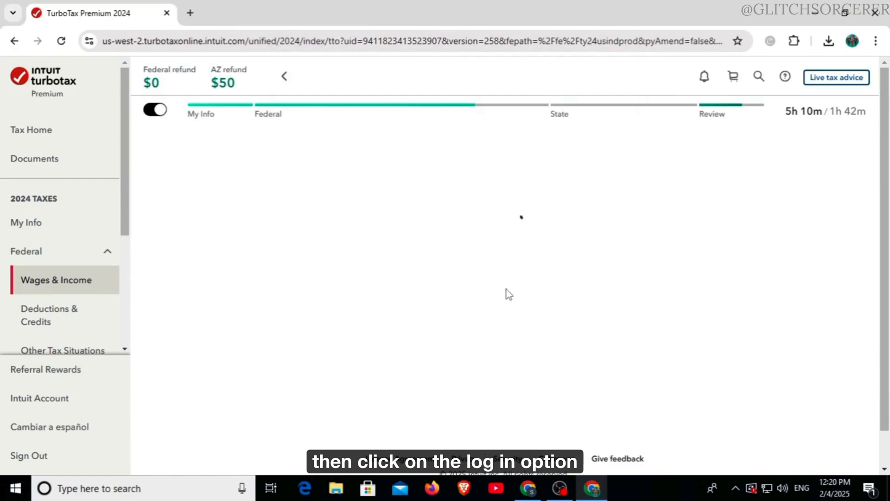